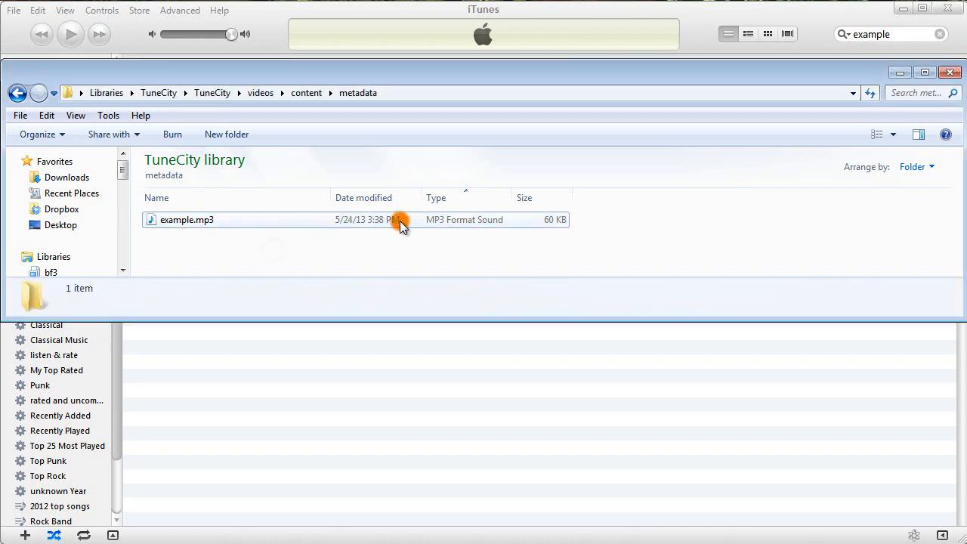
- Select example.mp3 in the metadata folder so its empty tag fields show in the details pane
click(187, 219)
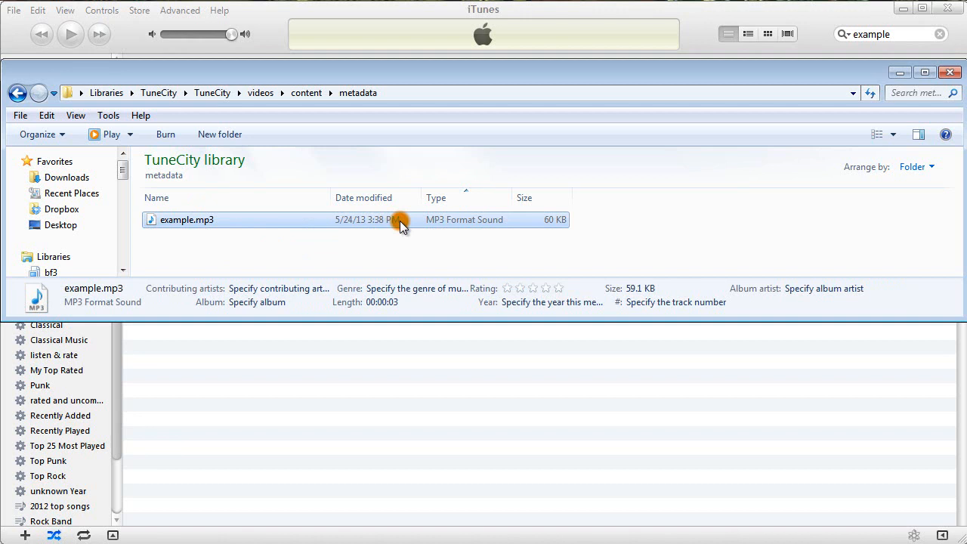
mouse_move(175, 225)
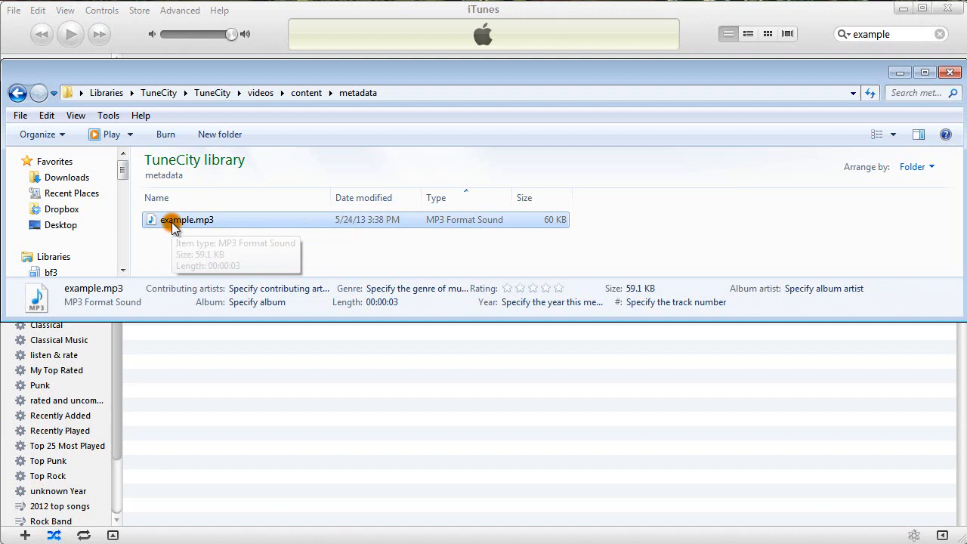
mouse_move(431, 251)
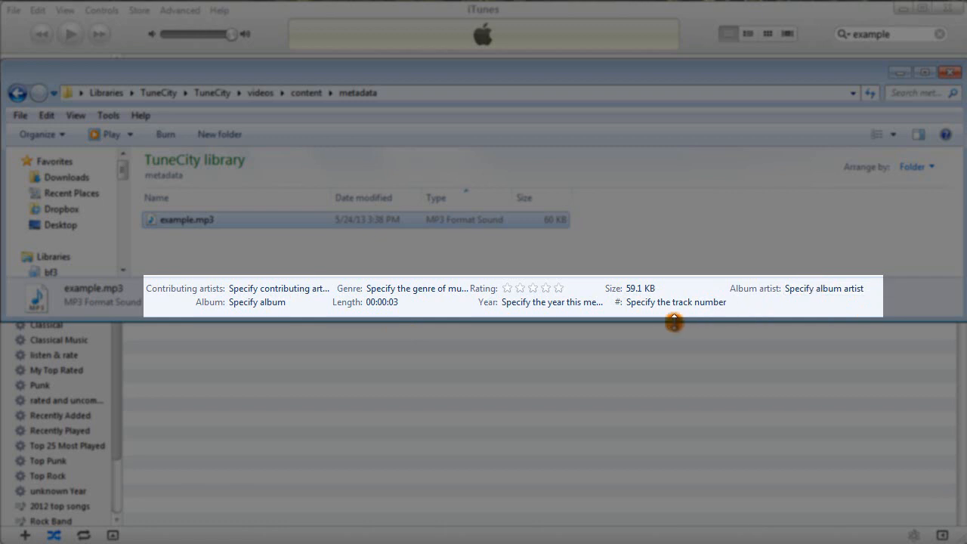
mouse_move(264, 329)
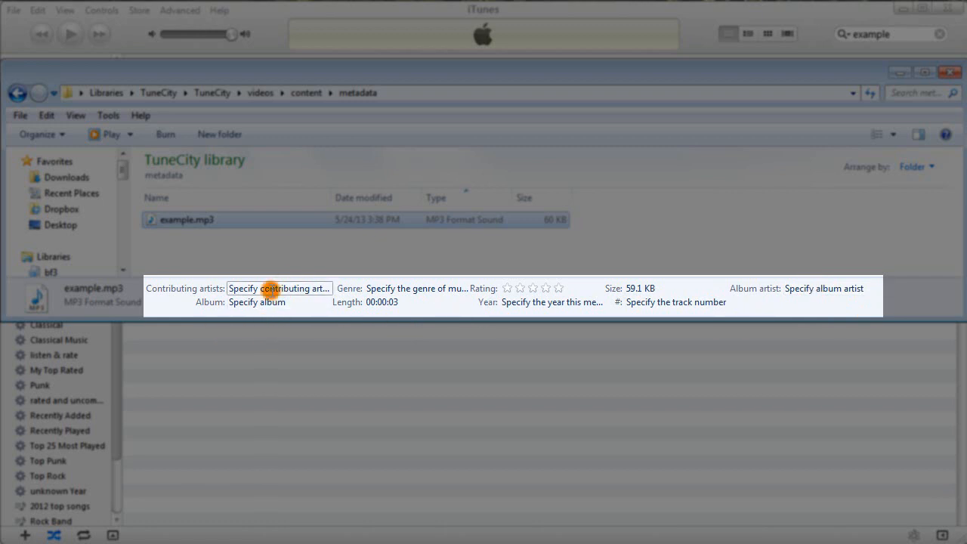
- Save example.mp3 with album 'Album Title', year 2013, track 1 and album artist Candice
click(278, 302)
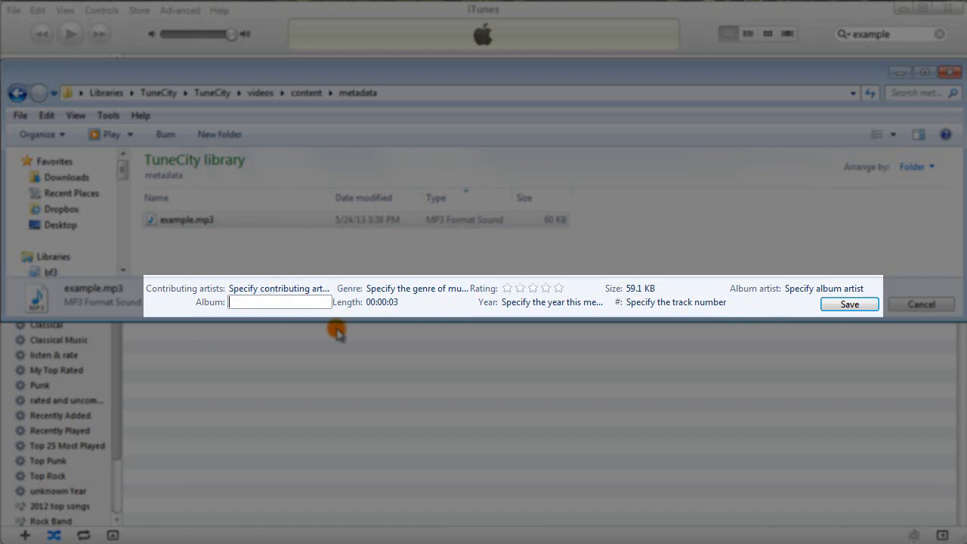
text(Album Title)
click(417, 287)
text(Rock)
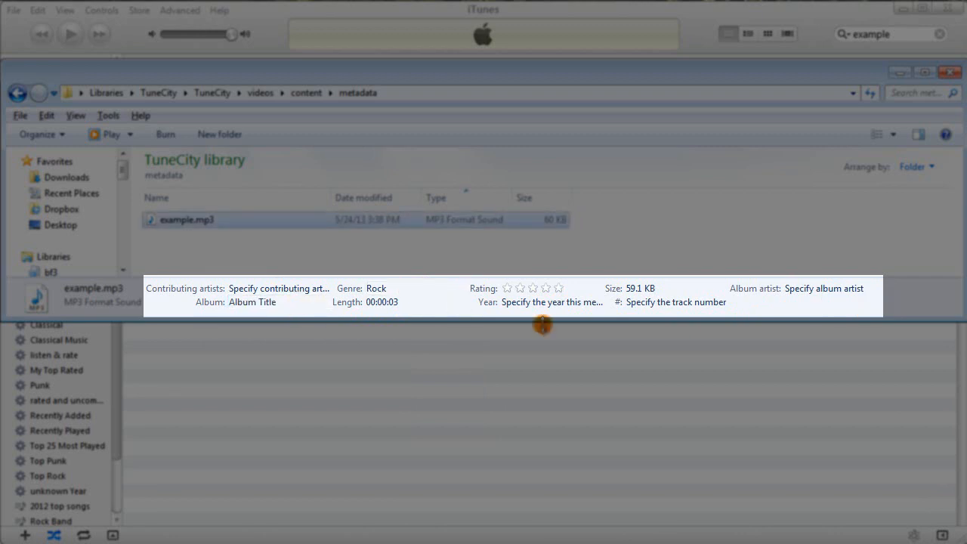
click(552, 302)
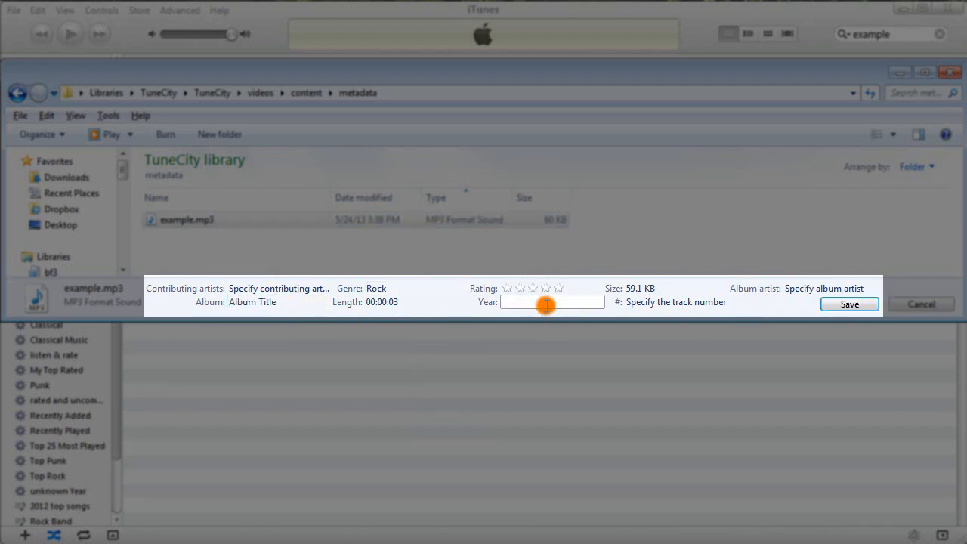
text(2013)
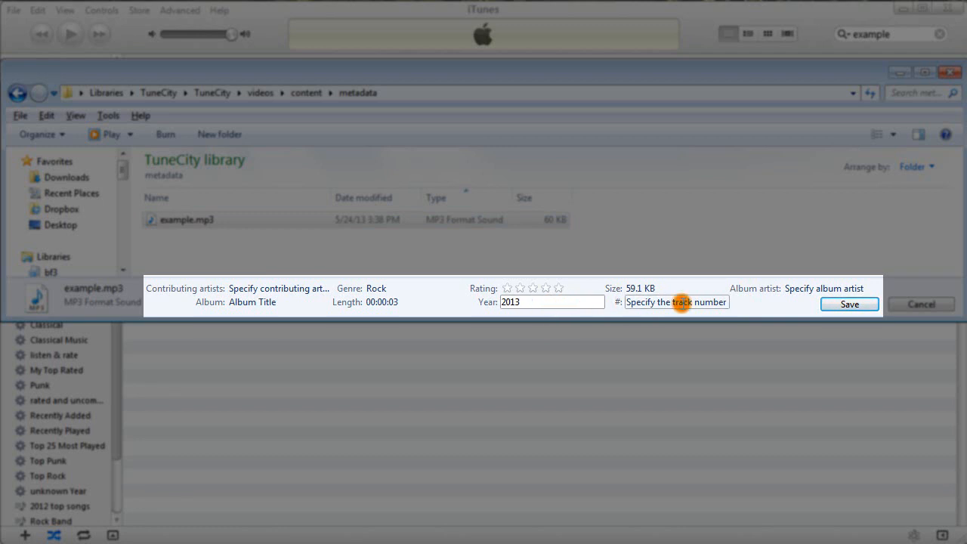
text(1)
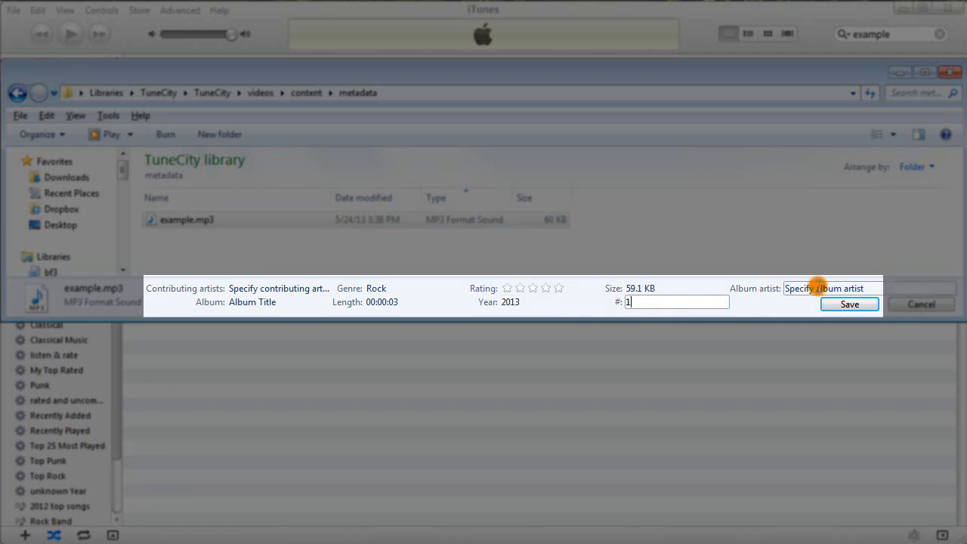
text(Ca)
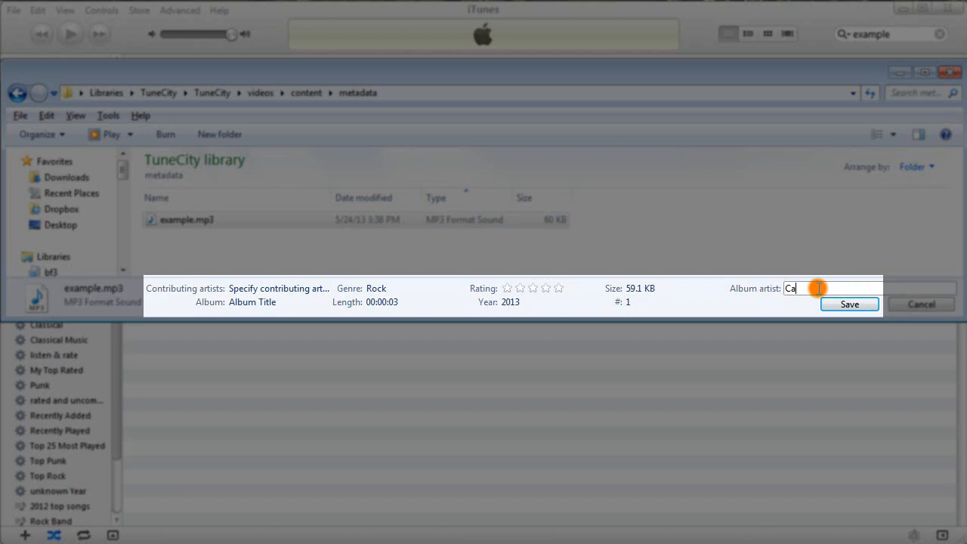
text(ndice)
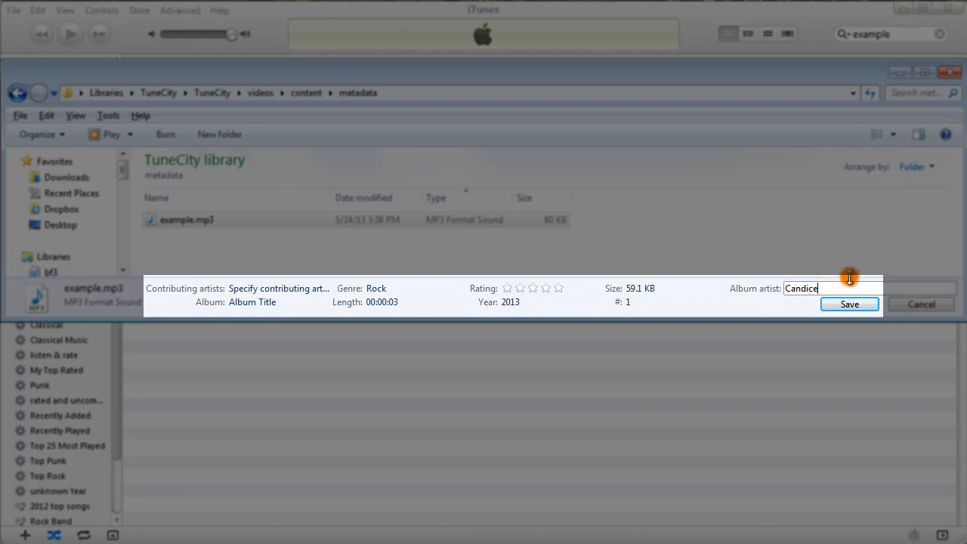
click(849, 303)
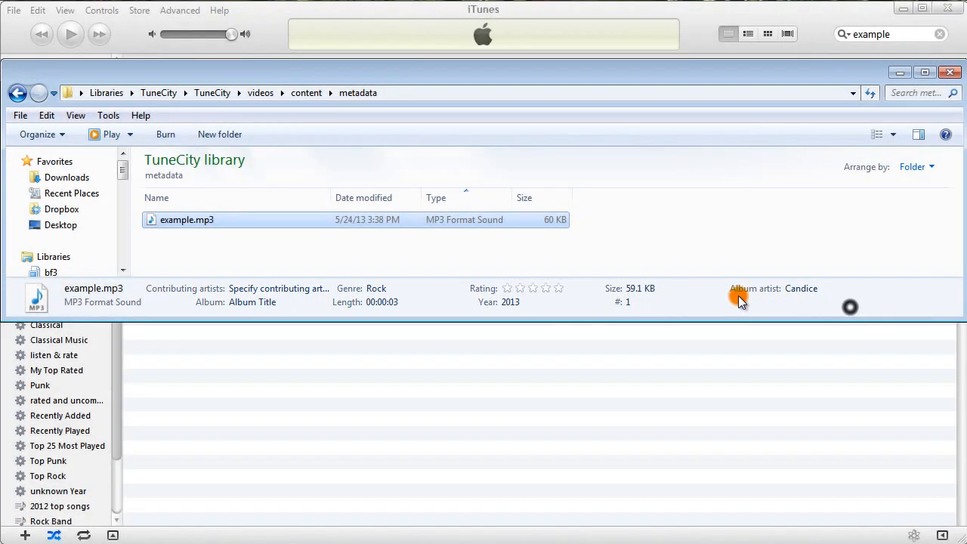
- Show example.mp3's Properties dialog on the Details tab and look through its tag list
right_click(187, 219)
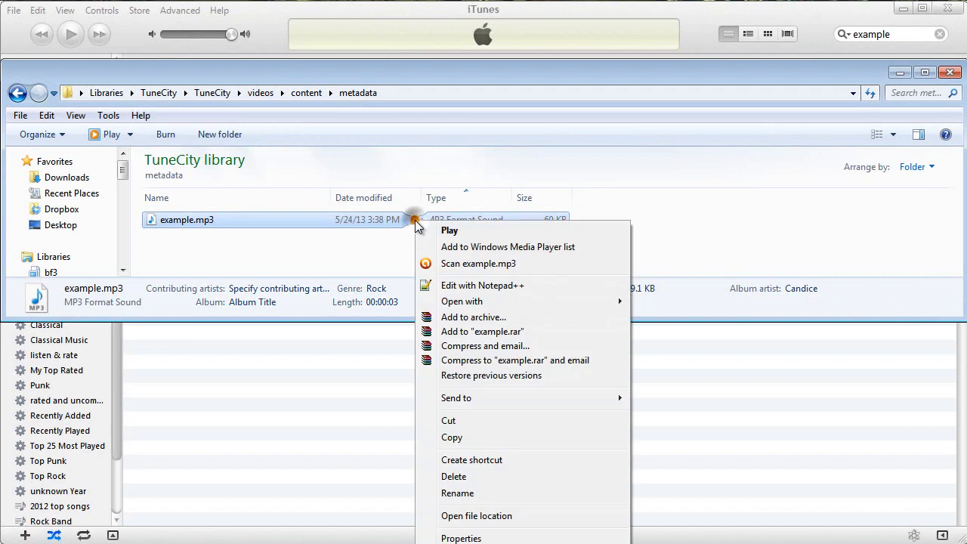
mouse_move(461, 538)
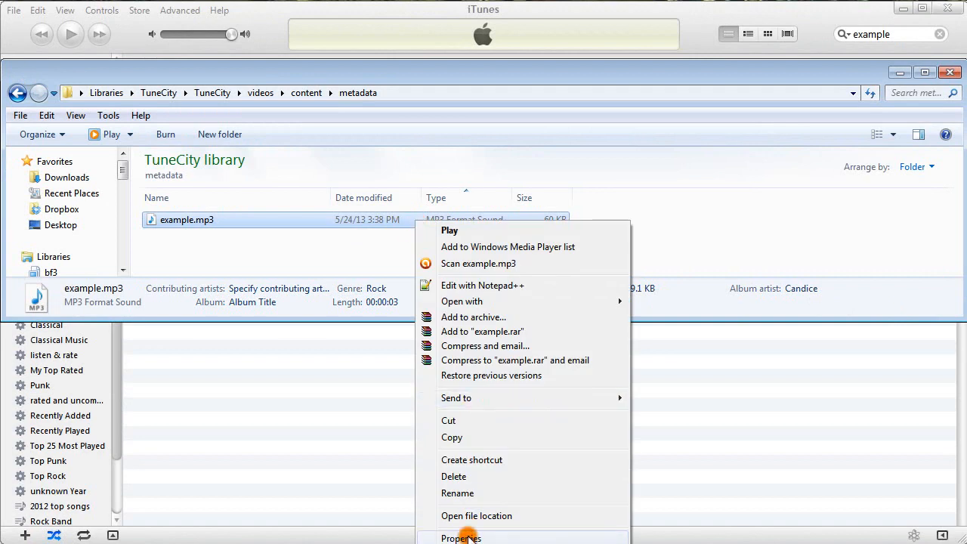
click(460, 538)
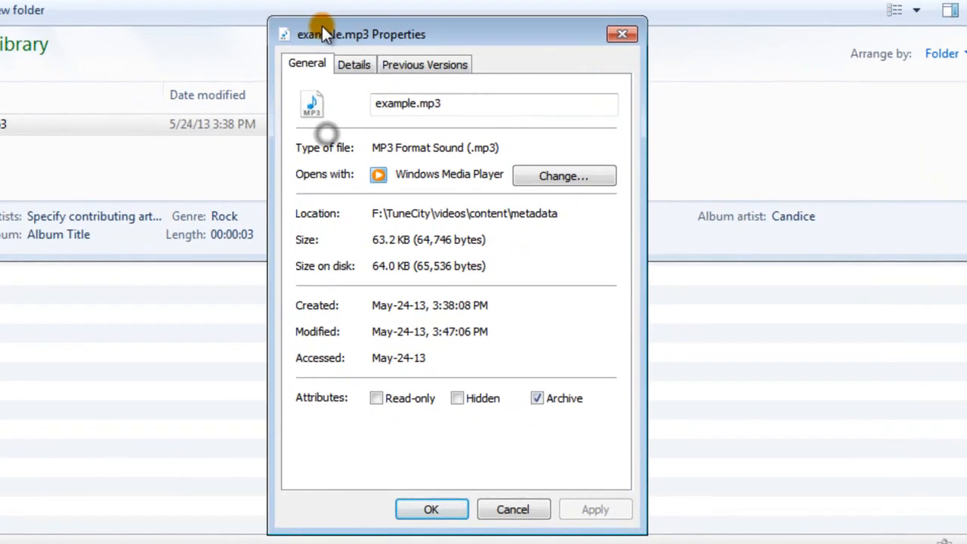
click(353, 64)
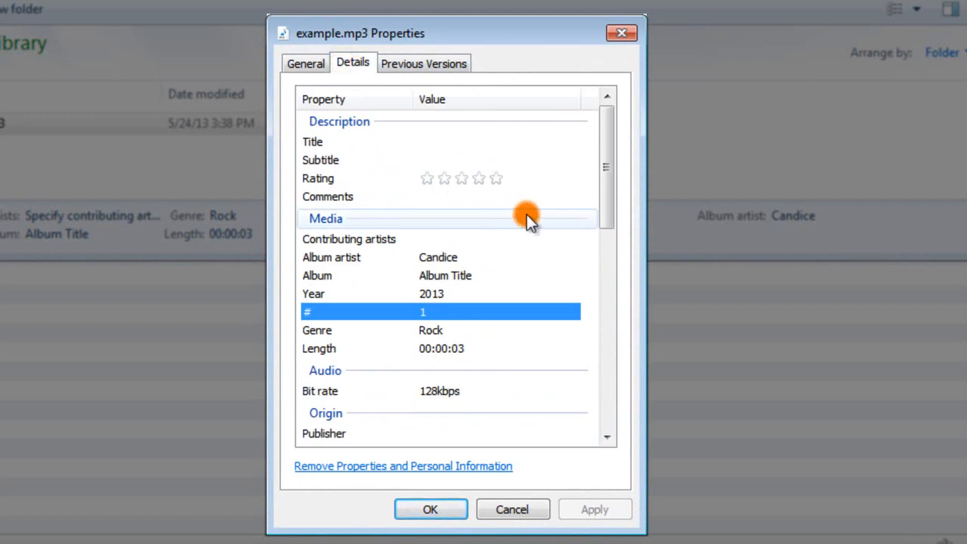
scroll(down, 3)
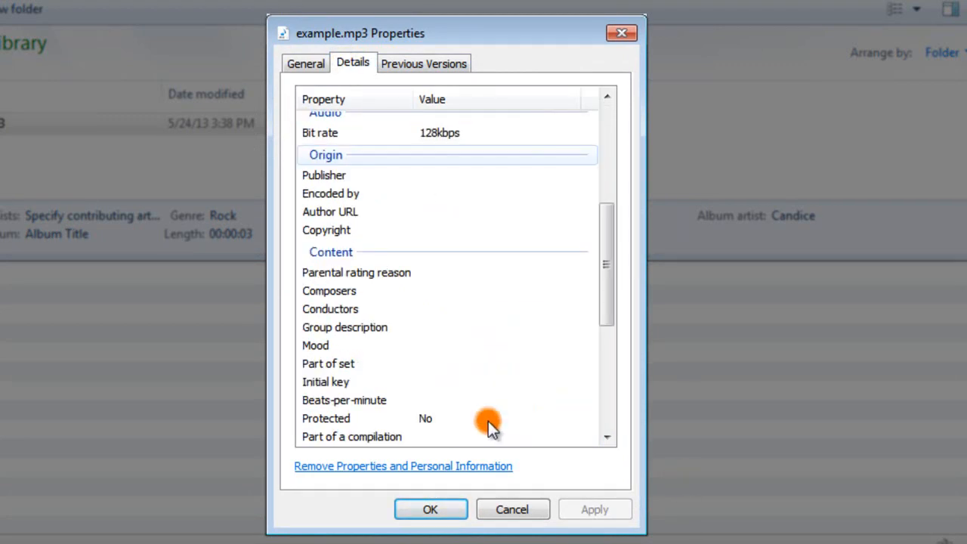
scroll(up, 3)
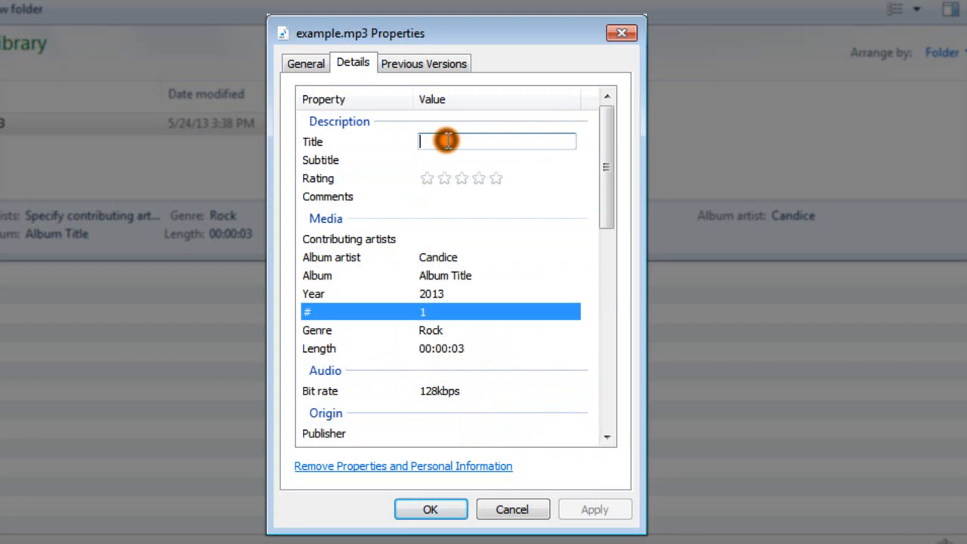
- Set title 'Song Title' and comment 'recorded in August in Italy', then confirm the properties
text(Song Title)
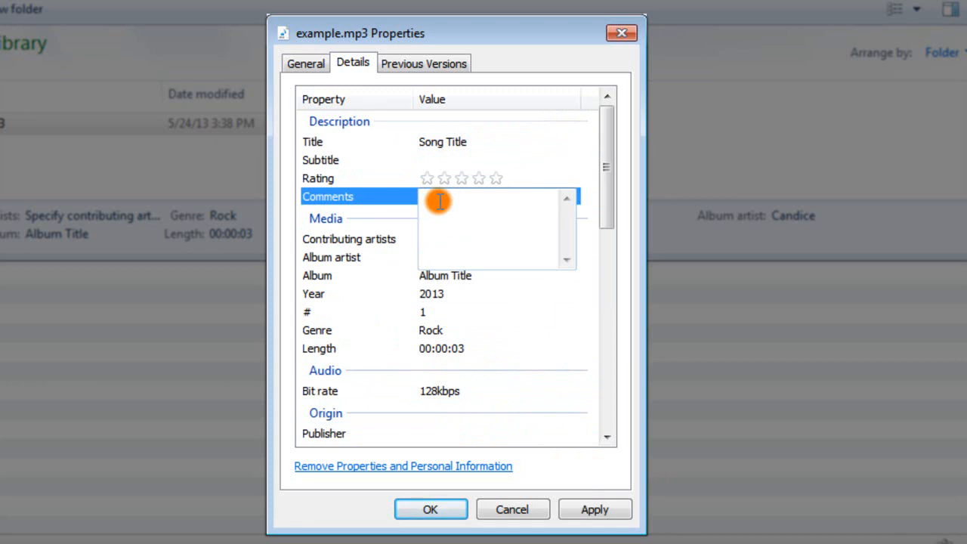
text(reco)
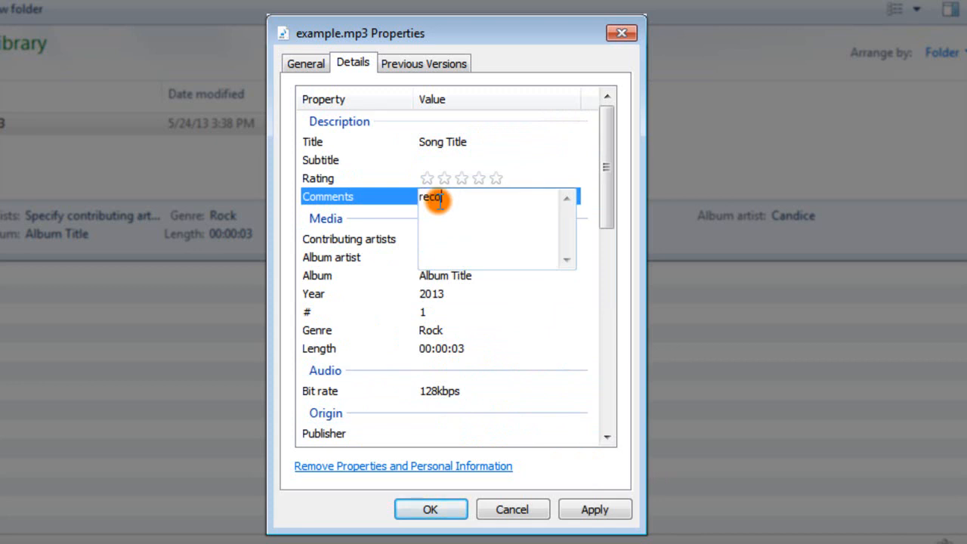
text(rded in August i)
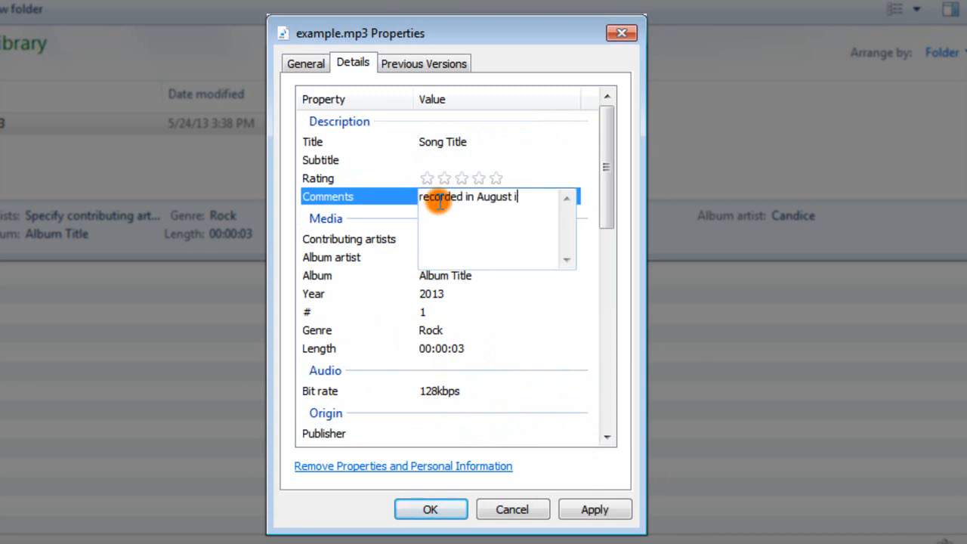
text(n Italy)
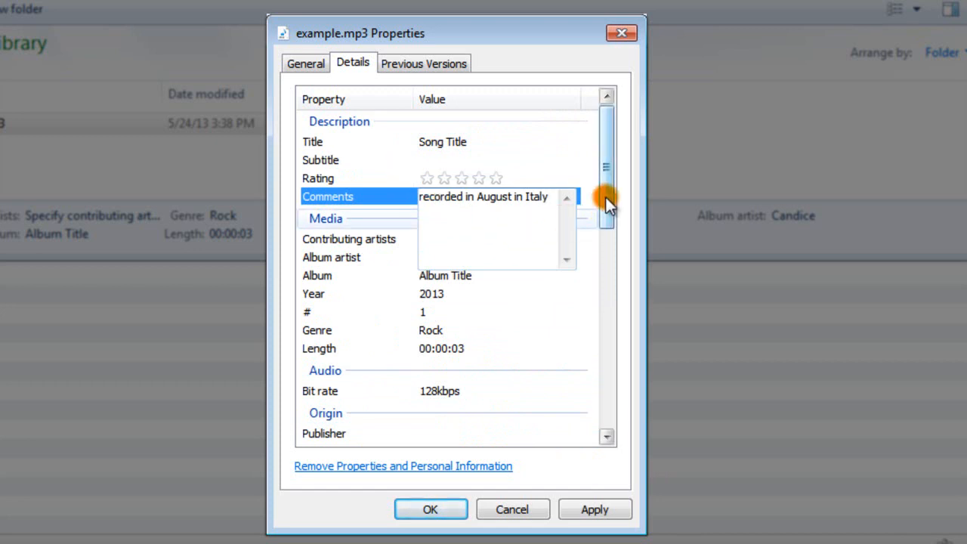
scroll(down, 3)
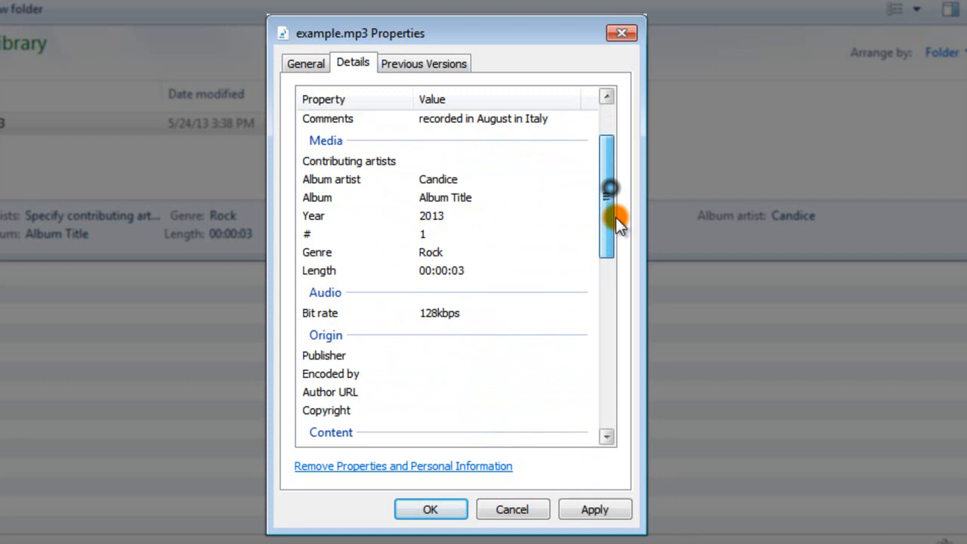
scroll(up, 3)
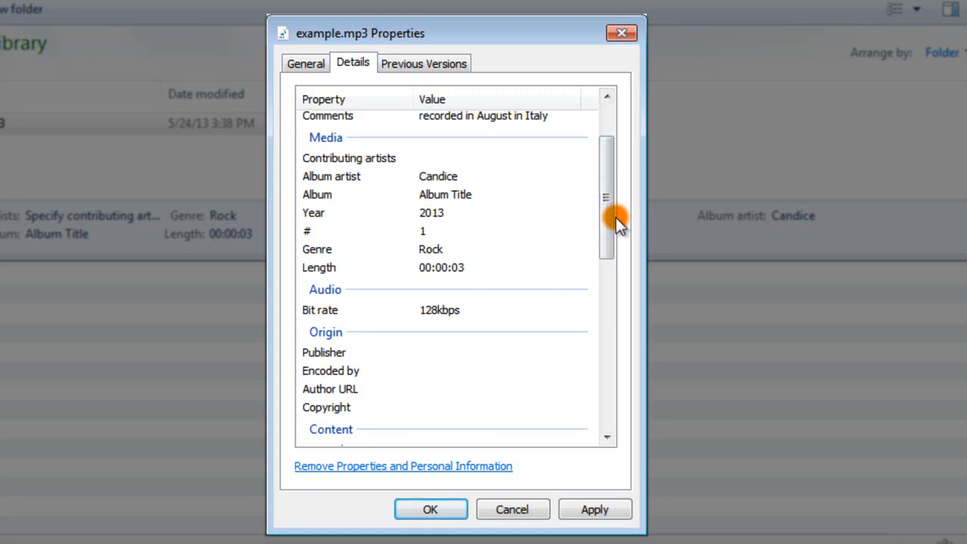
scroll(up, 3)
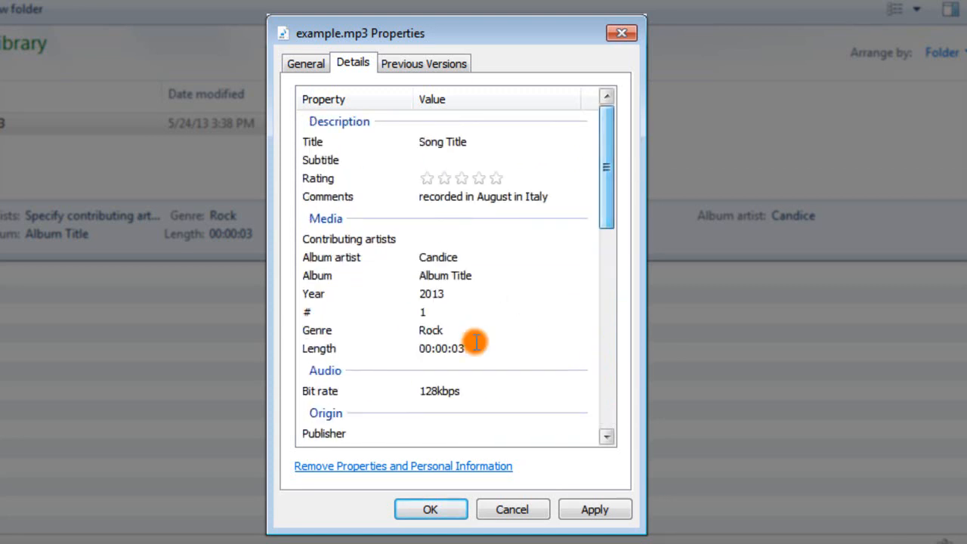
click(429, 508)
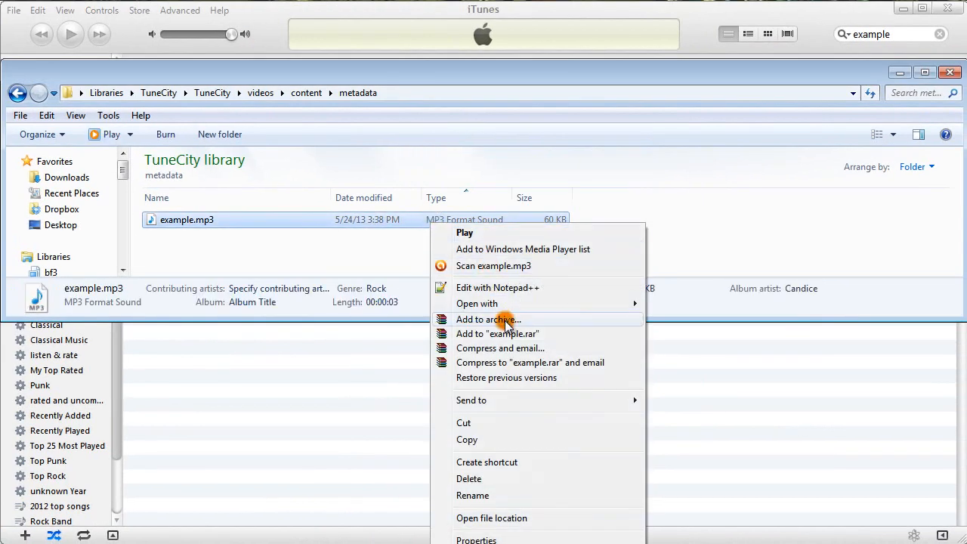
- Reopen example.mp3's Details properties to verify the tags, then check the track number in the pane
click(476, 539)
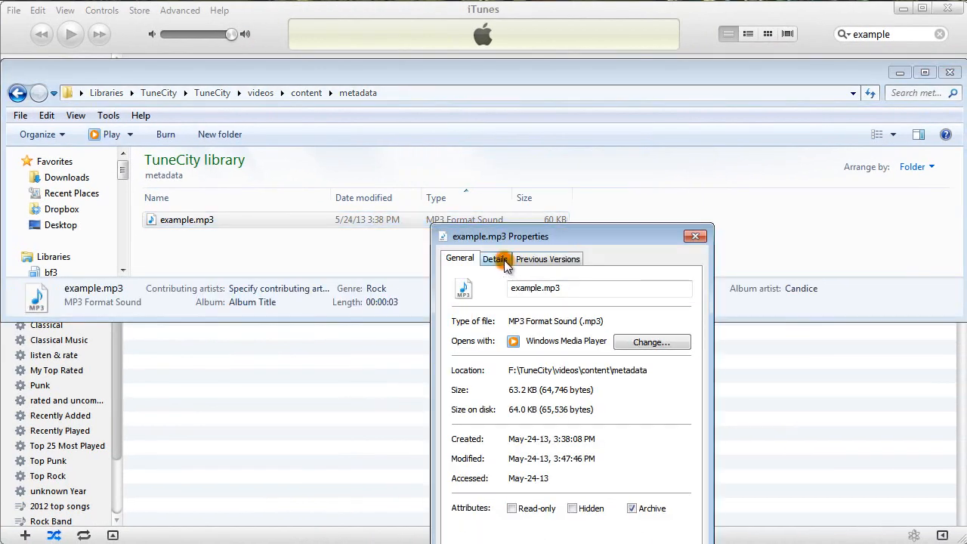
click(496, 259)
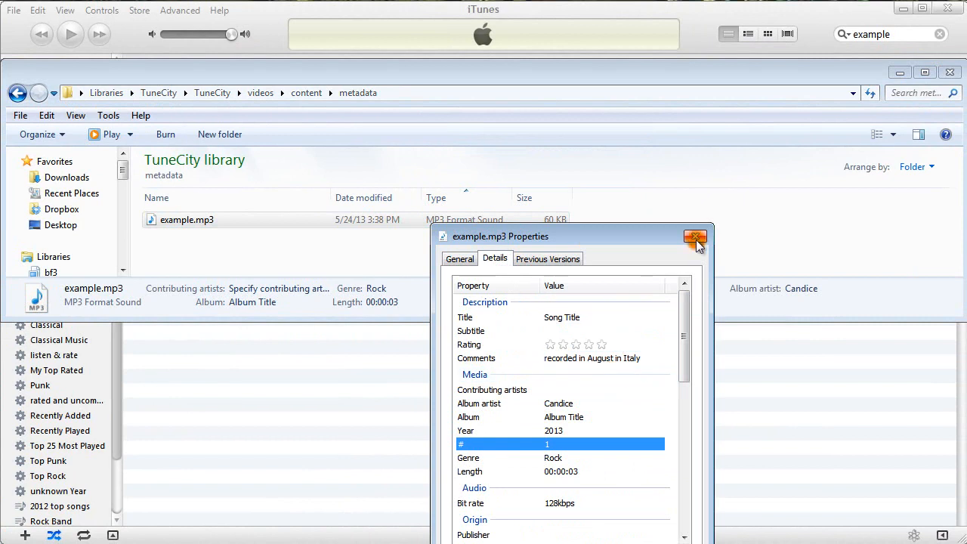
mouse_move(695, 238)
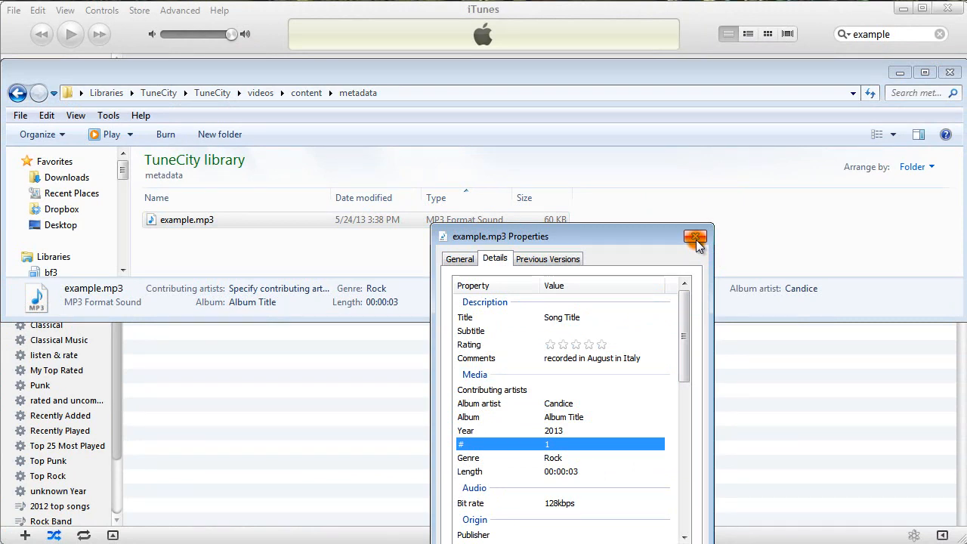
click(695, 236)
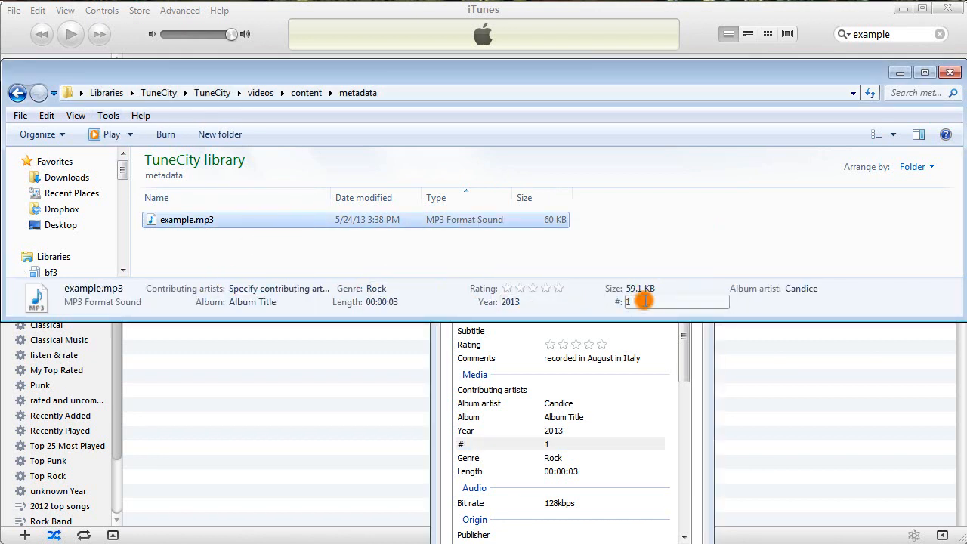
click(304, 313)
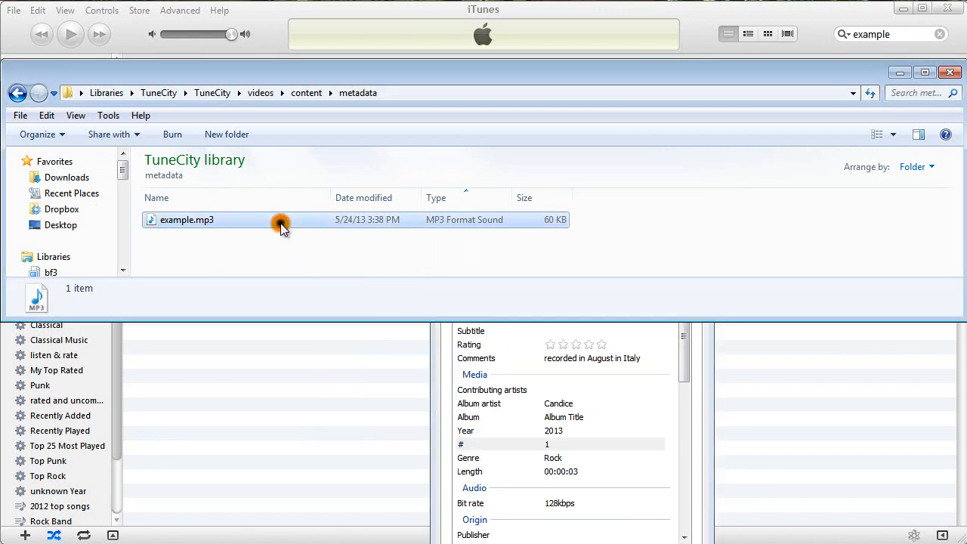
- Open example.mp3 in iTunes and play Song Title from the library list
right_click(188, 219)
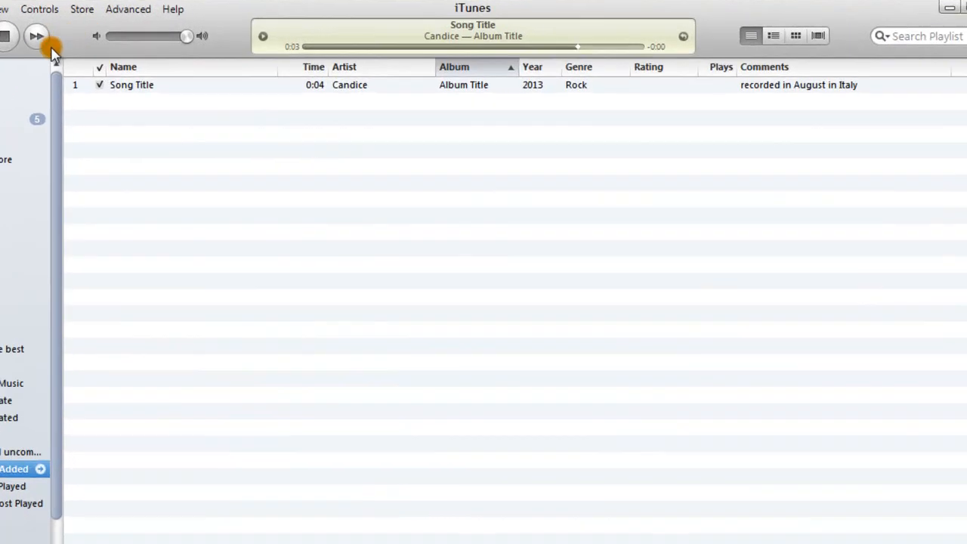
double_click(131, 90)
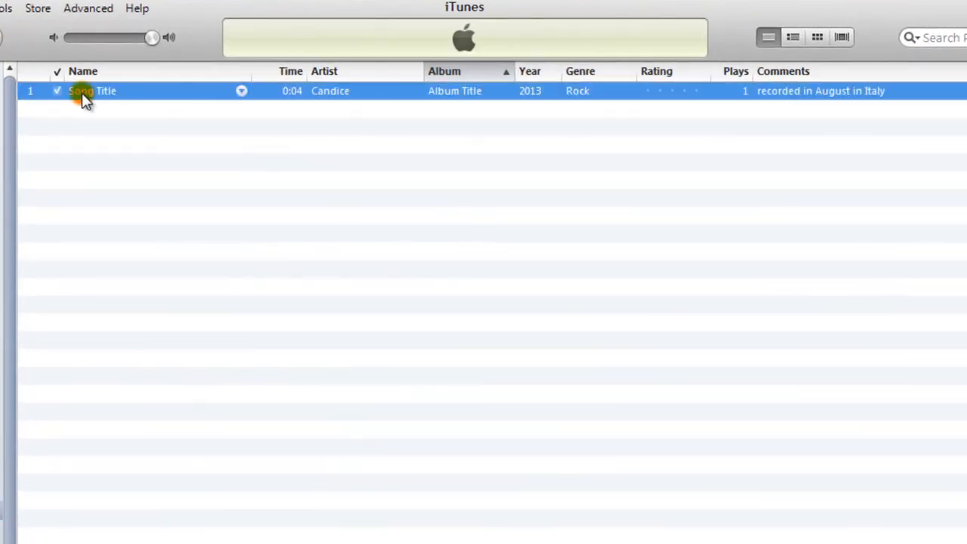
mouse_move(556, 90)
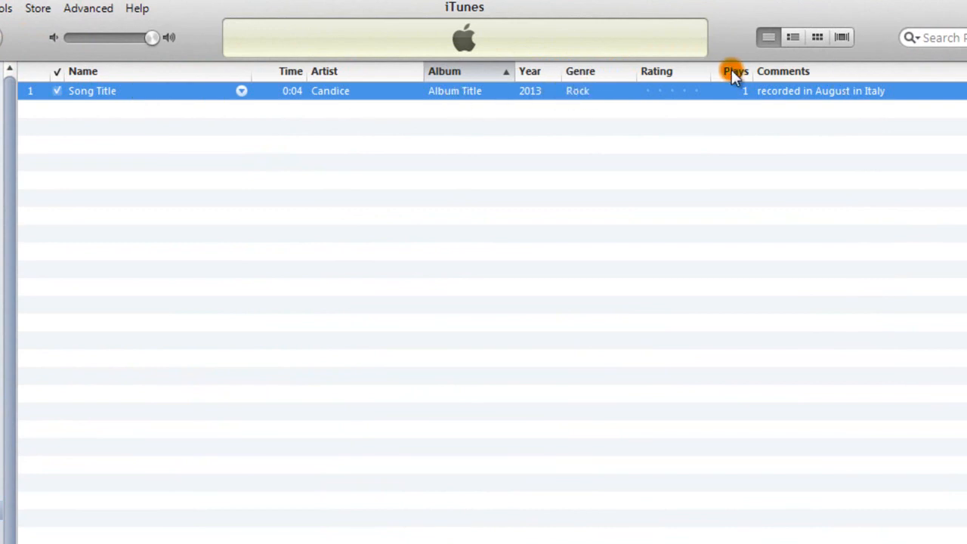
- Review Song Title's Get Info fields in iTunes and cancel without changes
right_click(305, 91)
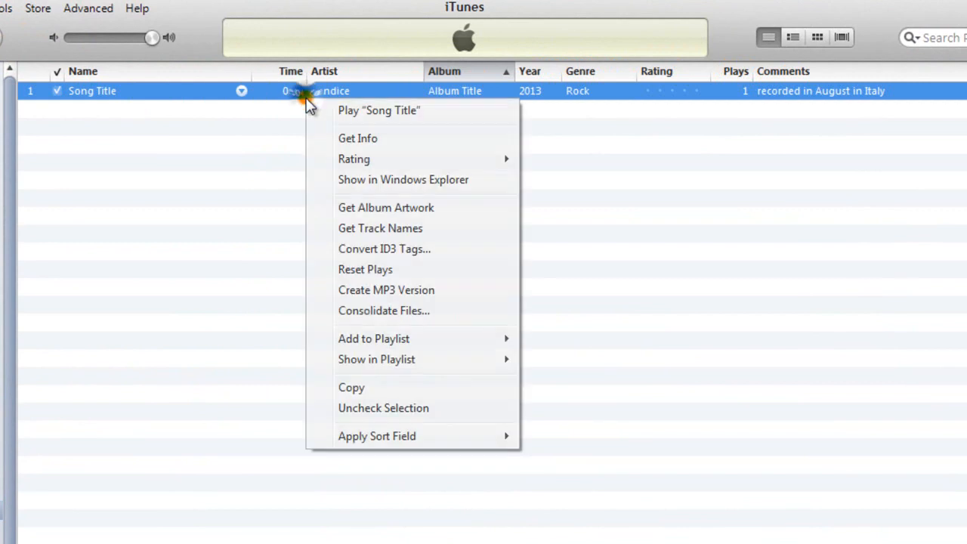
click(357, 137)
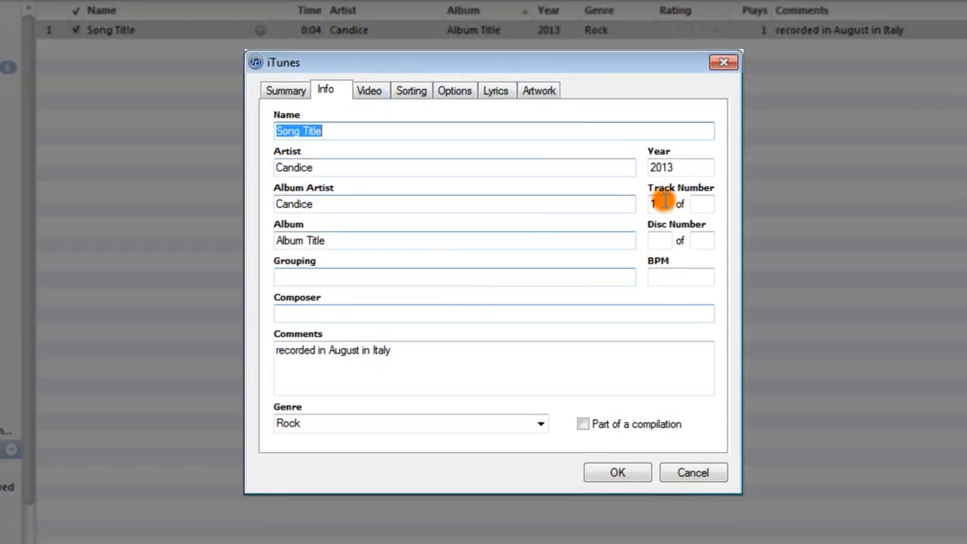
mouse_move(652, 178)
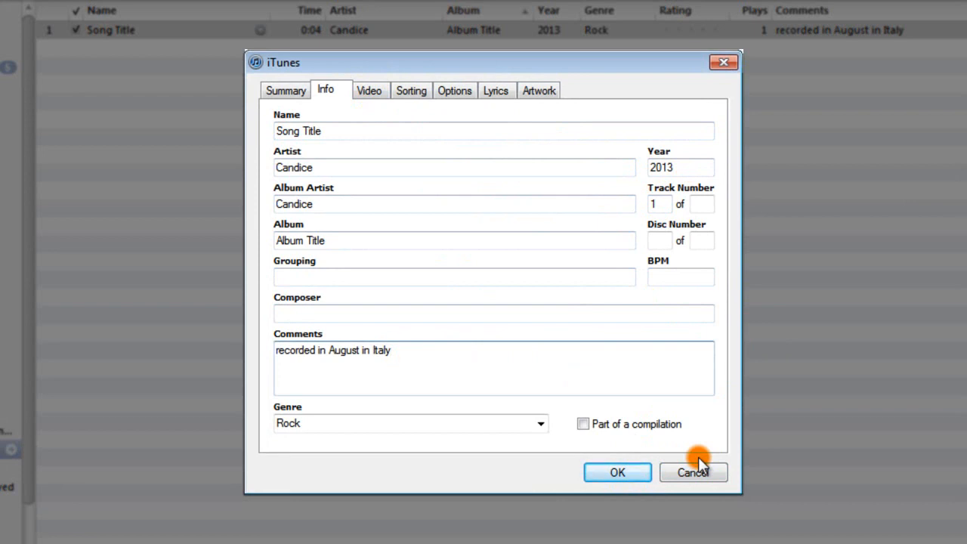
click(692, 471)
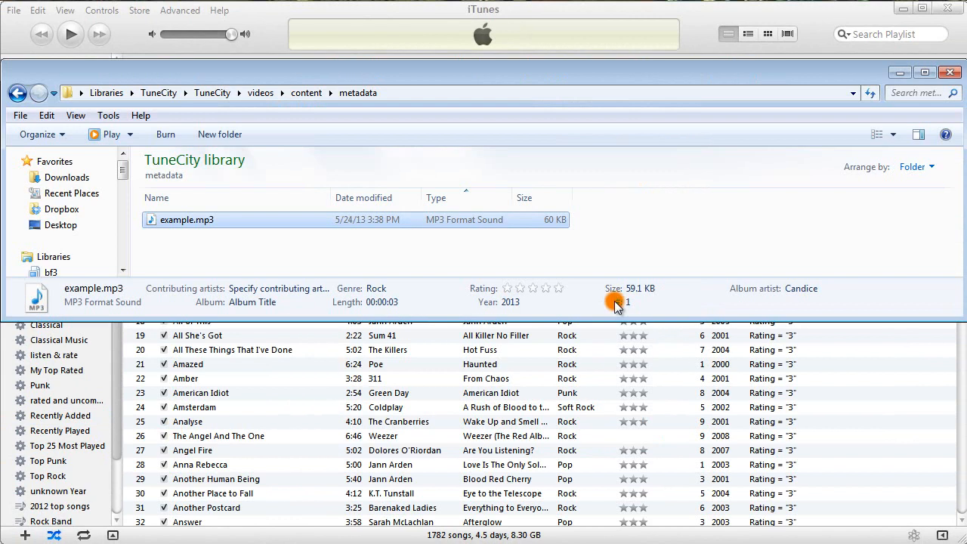